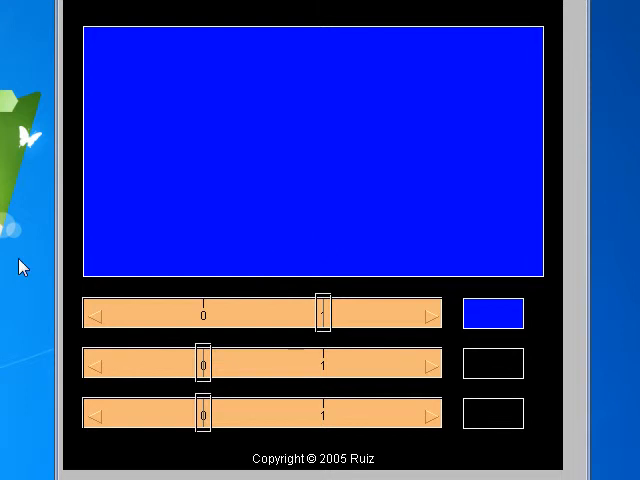
mouse_move(143, 318)
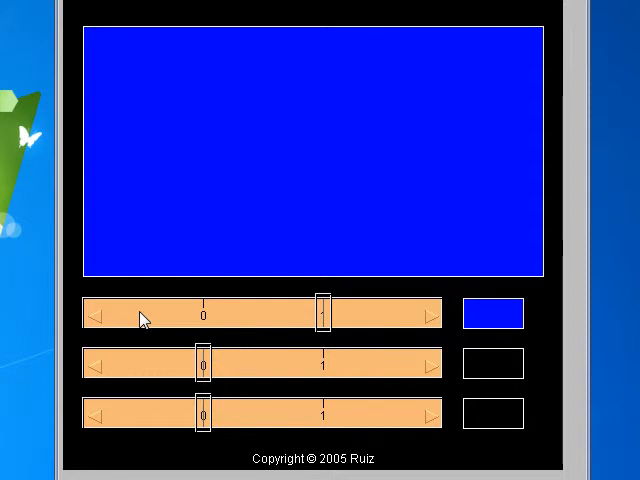
mouse_move(266, 374)
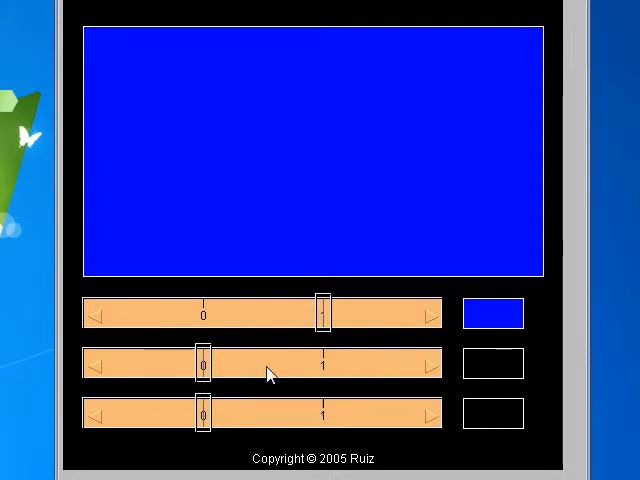
Bring the blue channel down to exactly 0
drag(322, 314, 210, 314)
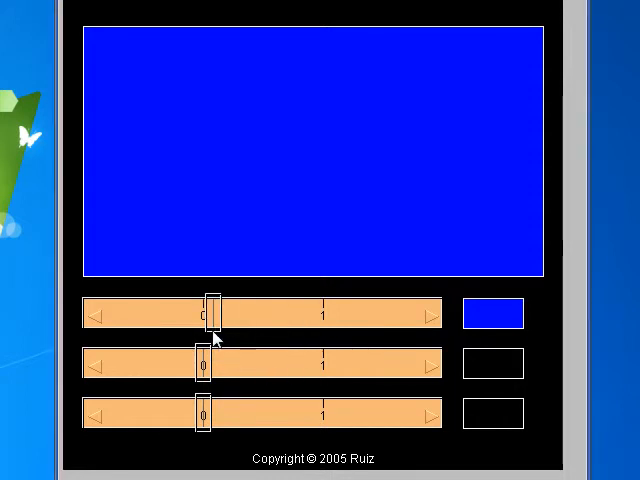
drag(208, 315, 228, 315)
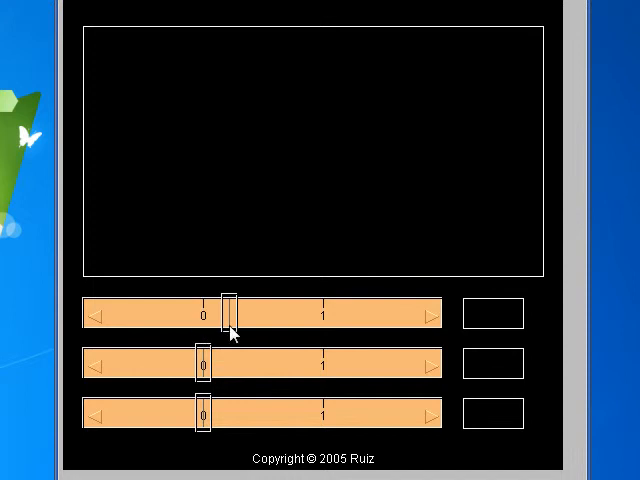
drag(230, 314, 200, 314)
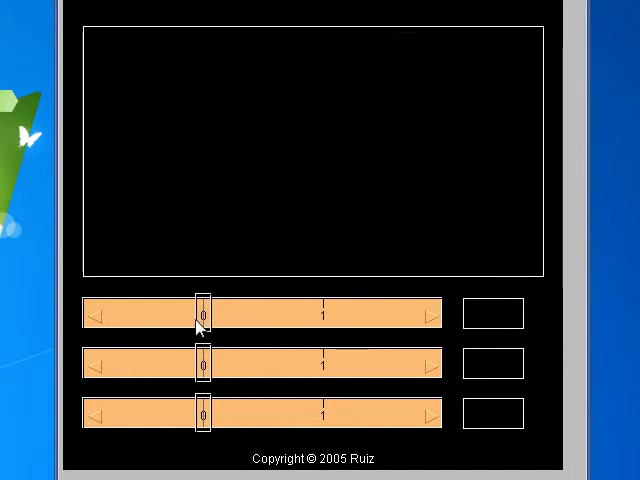
Briefly raise the other channels to 1, then leave all three channels at 0
drag(203, 363, 327, 363)
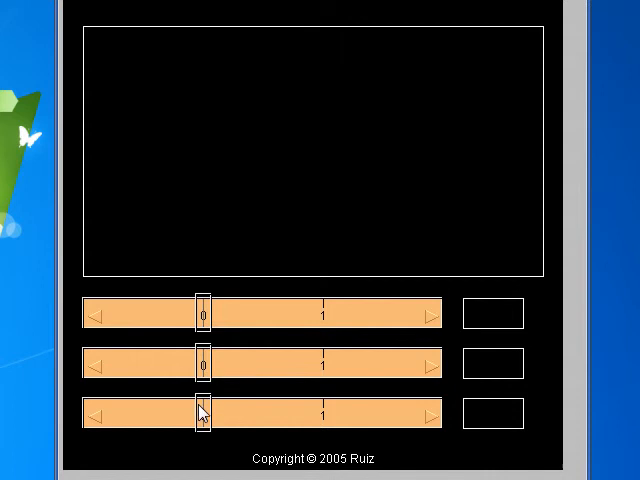
drag(200, 415, 325, 415)
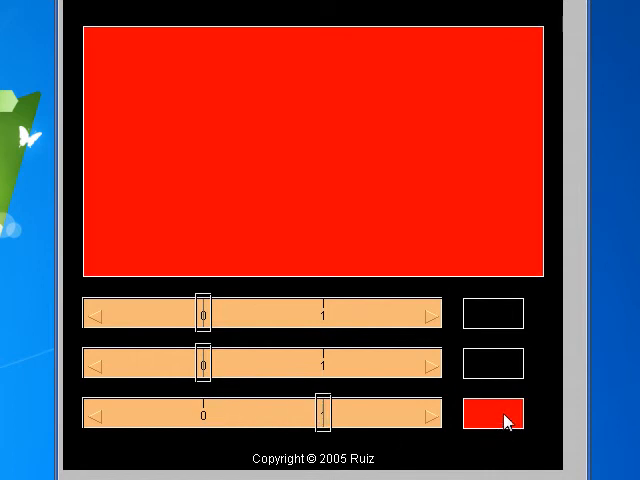
mouse_move(410, 403)
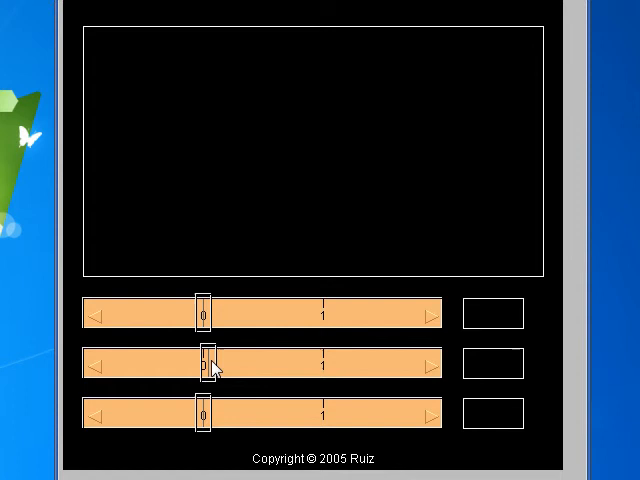
drag(208, 362, 325, 362)
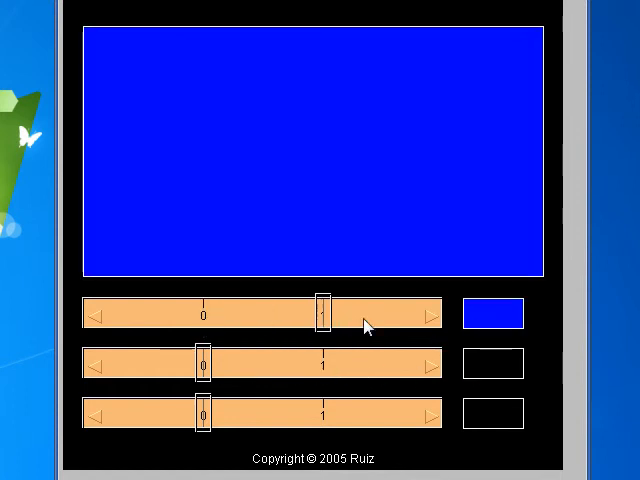
drag(325, 315, 205, 315)
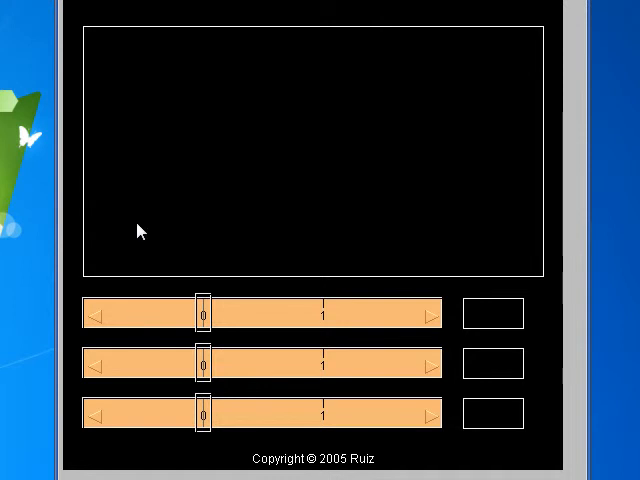
mouse_move(203, 184)
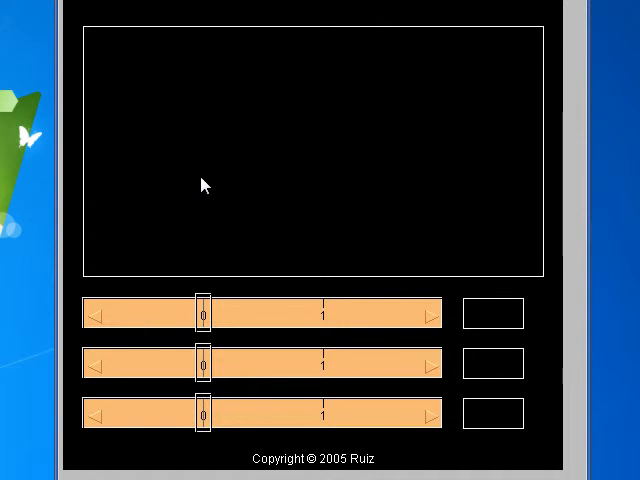
mouse_move(139, 290)
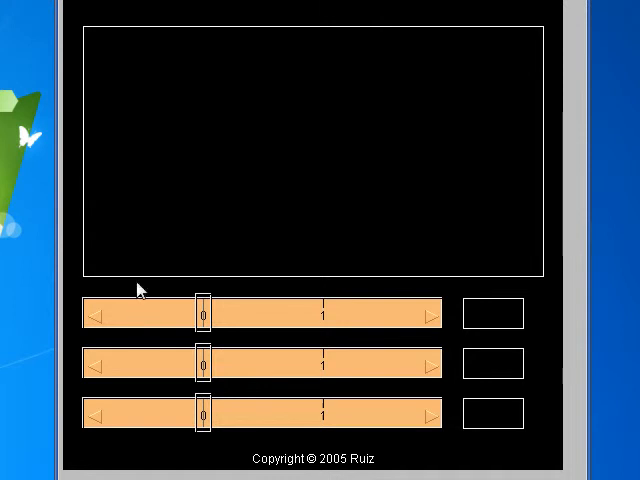
mouse_move(219, 405)
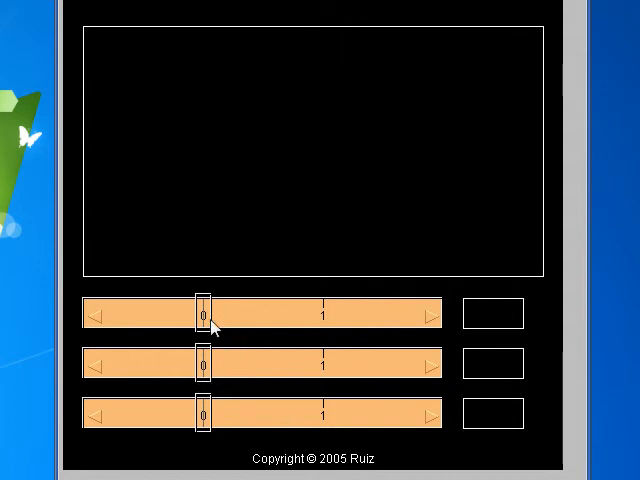
mouse_move(208, 380)
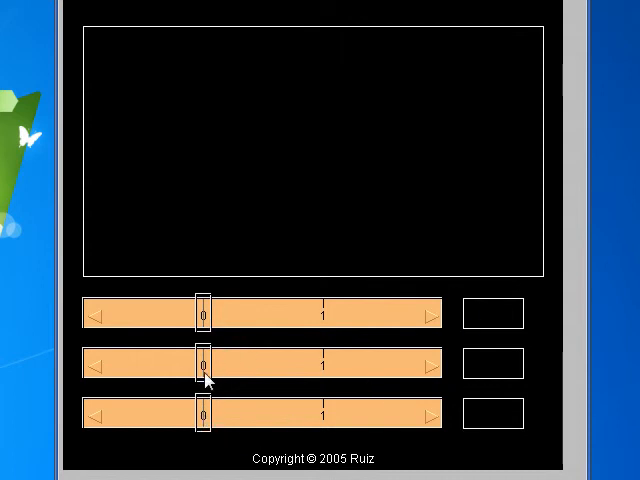
drag(203, 313, 323, 313)
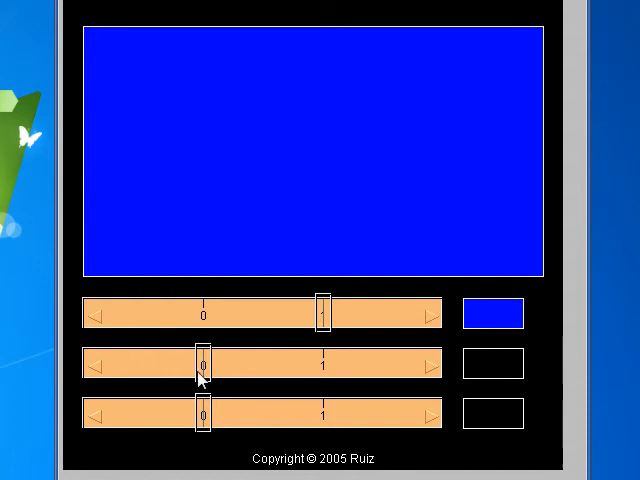
mouse_move(457, 437)
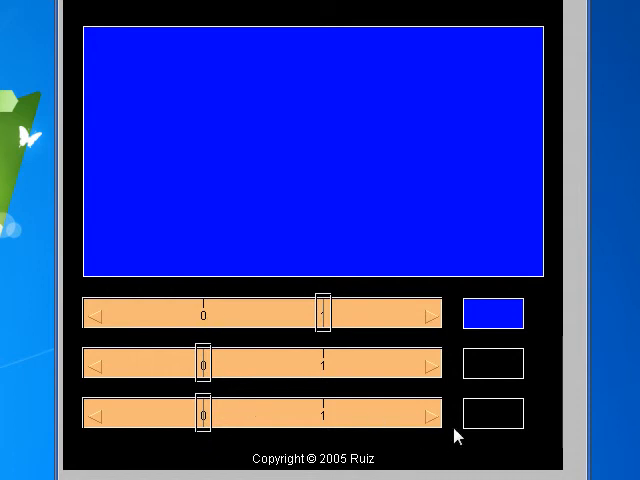
drag(322, 314, 200, 314)
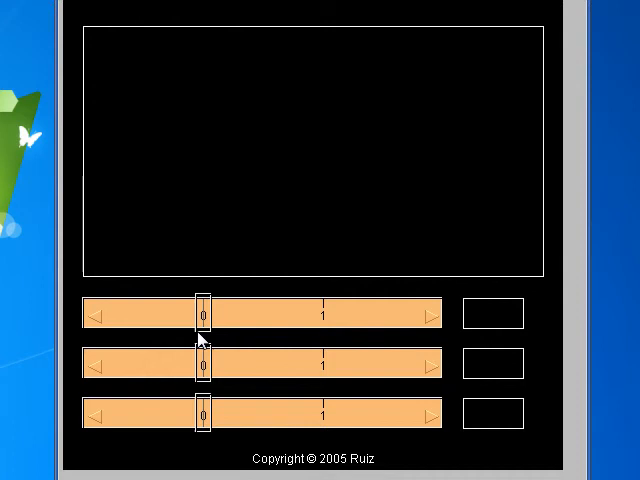
drag(203, 315, 325, 315)
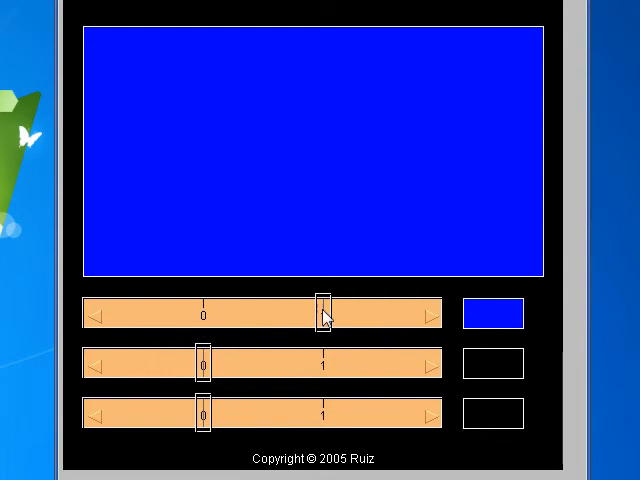
drag(323, 314, 205, 314)
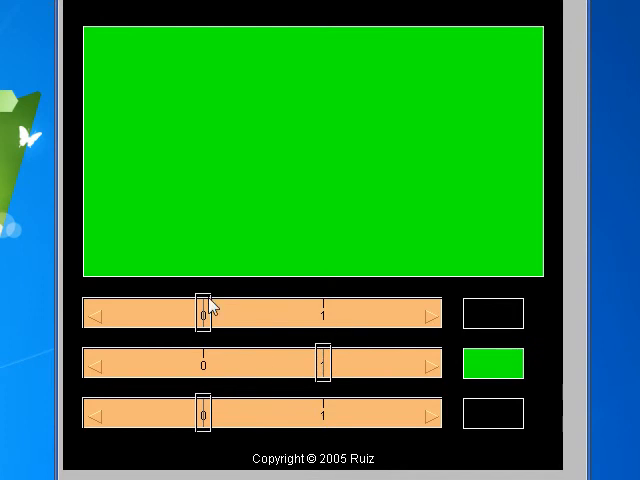
mouse_move(307, 362)
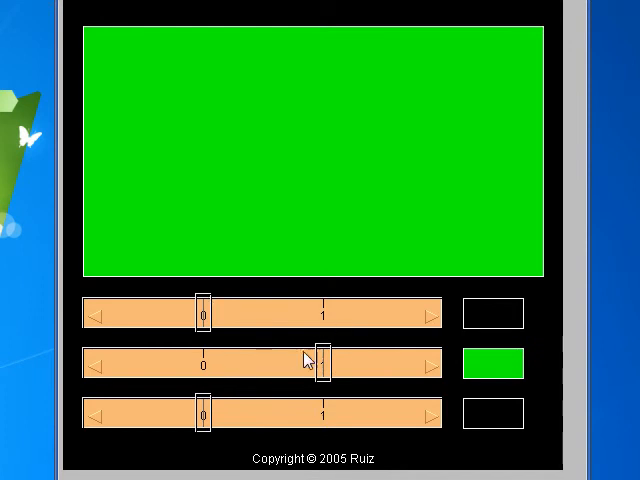
mouse_move(205, 315)
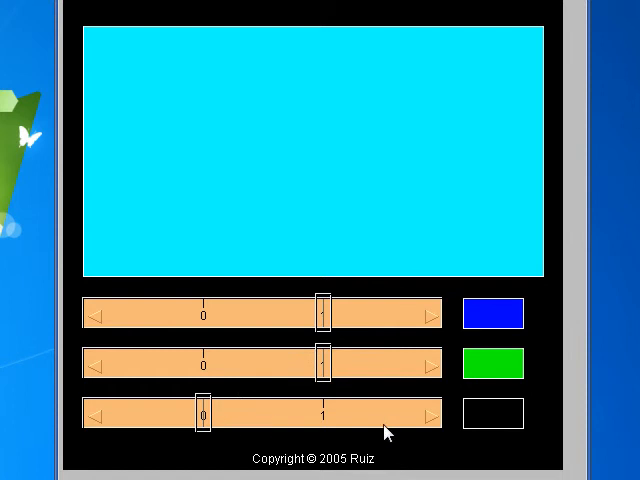
mouse_move(330, 360)
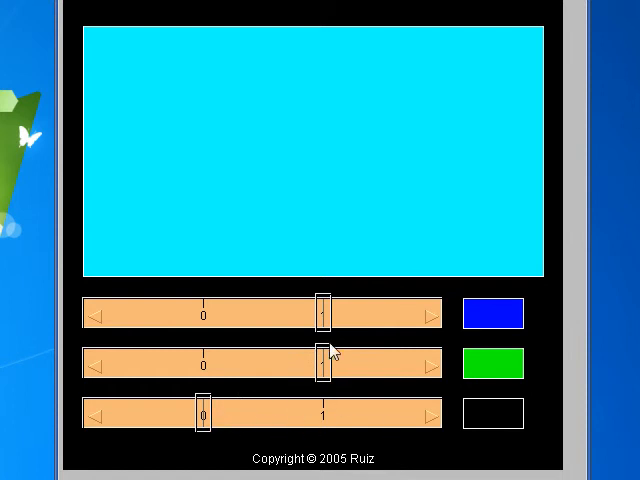
mouse_move(337, 346)
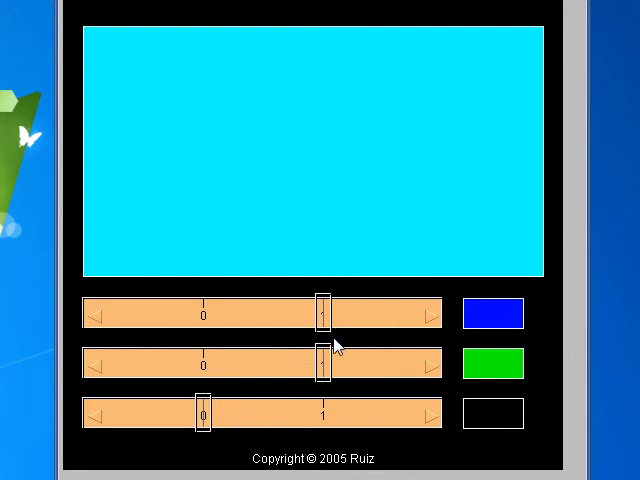
mouse_move(313, 381)
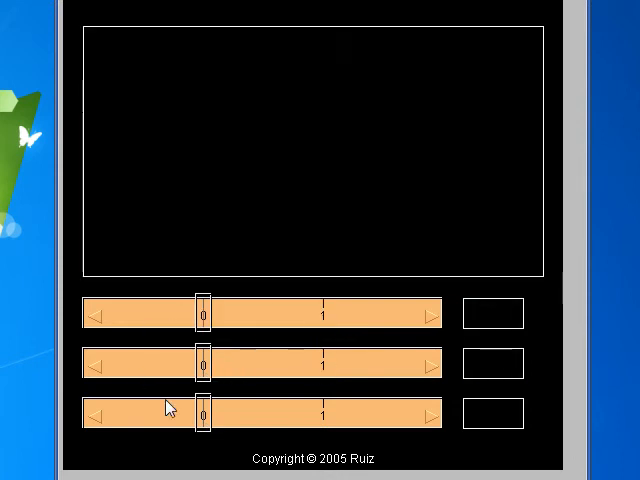
Turn red and blue fully on for magenta, then drop the channels back to 0 for black
drag(205, 413, 325, 413)
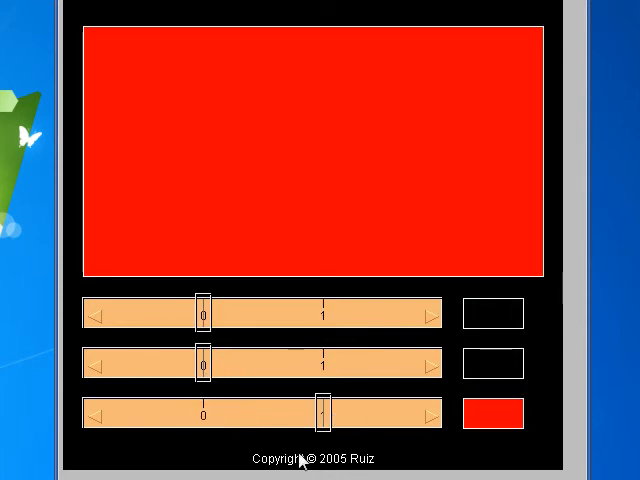
mouse_move(255, 395)
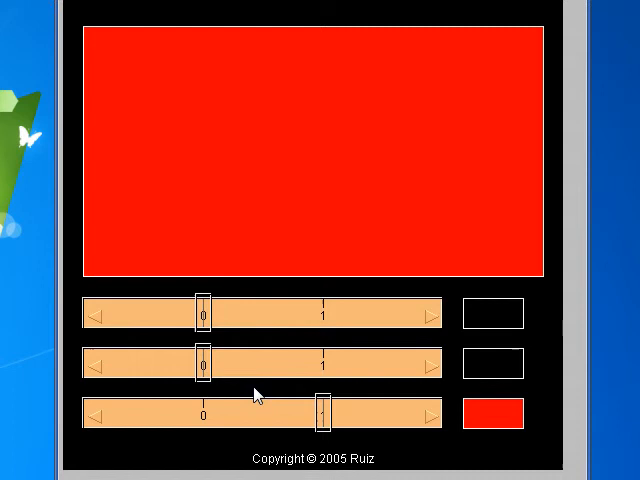
mouse_move(205, 317)
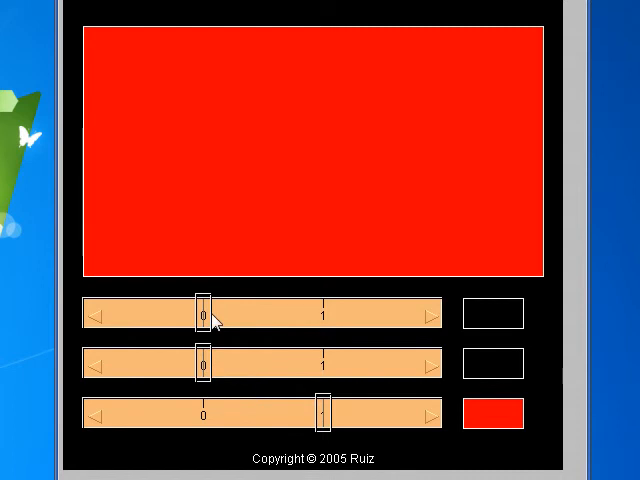
drag(203, 314, 325, 314)
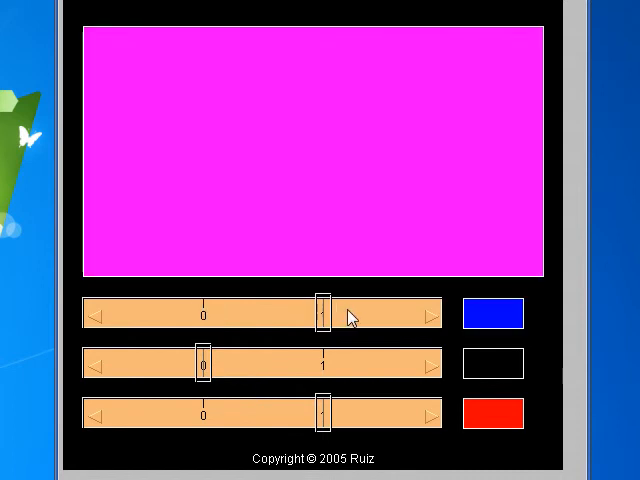
mouse_move(396, 314)
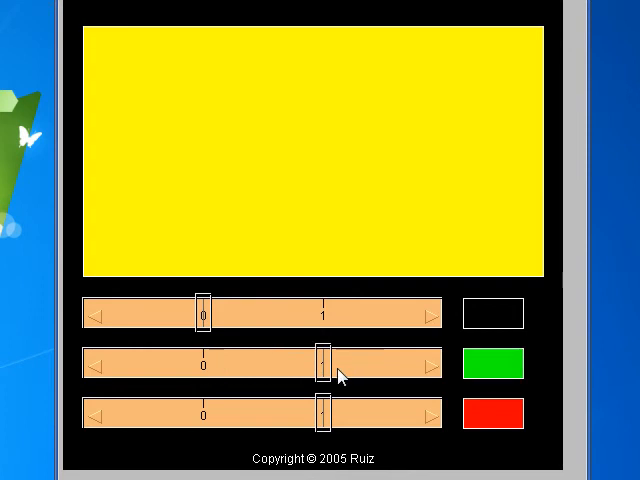
mouse_move(333, 382)
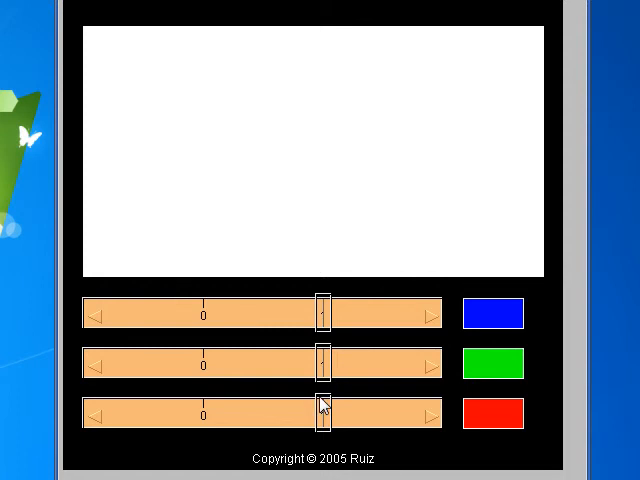
drag(322, 413, 203, 413)
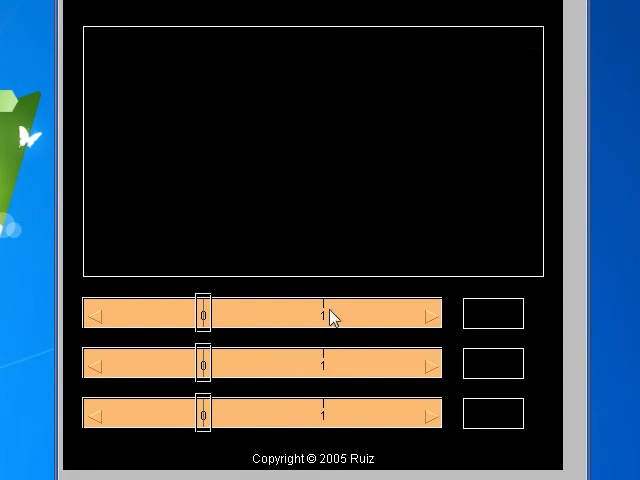
mouse_move(205, 312)
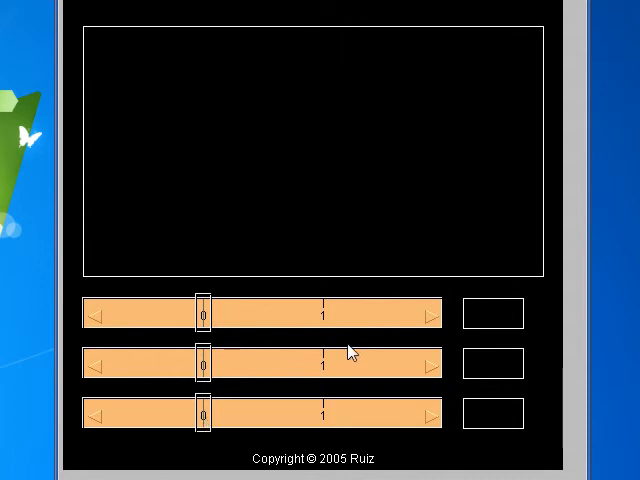
mouse_move(205, 320)
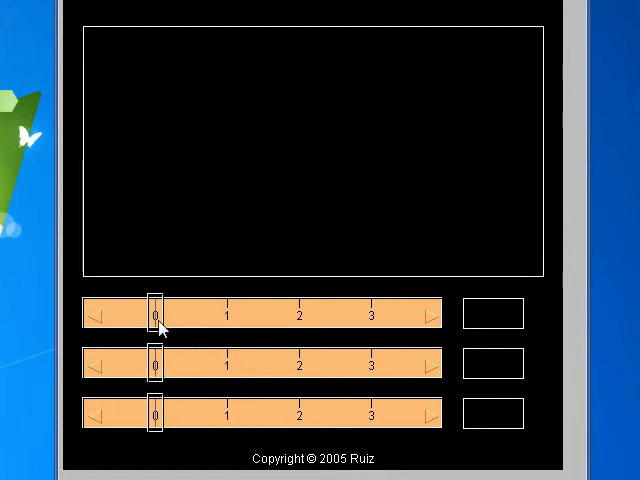
mouse_move(157, 434)
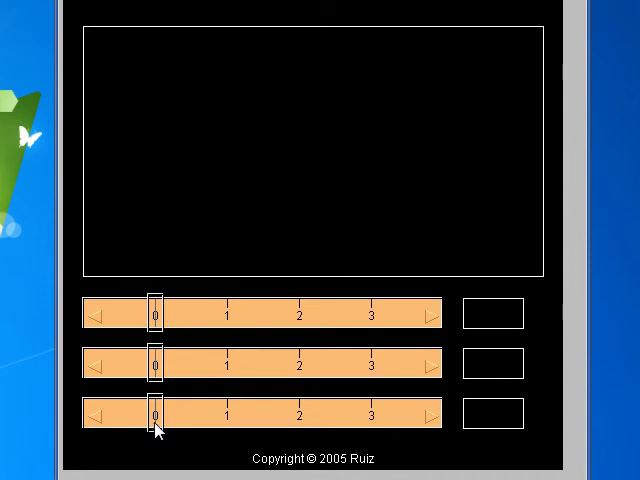
drag(155, 412, 228, 412)
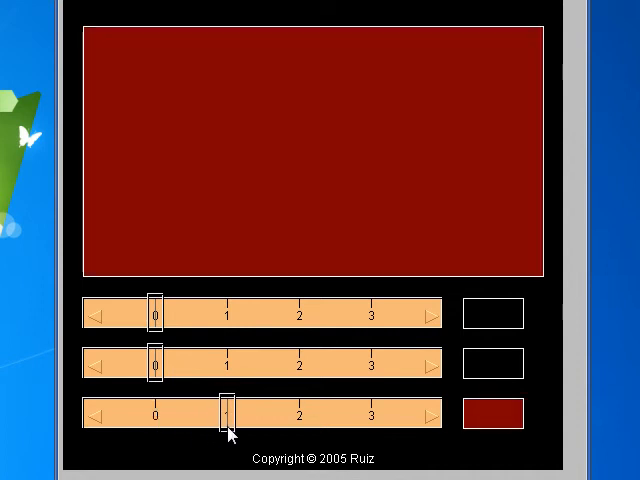
drag(228, 412, 305, 412)
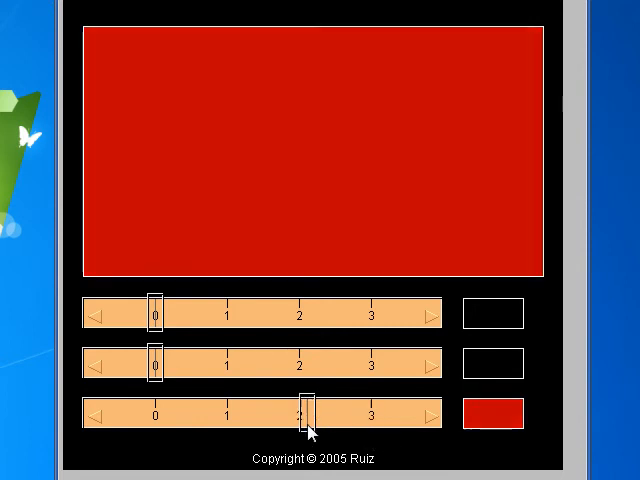
drag(305, 413, 150, 413)
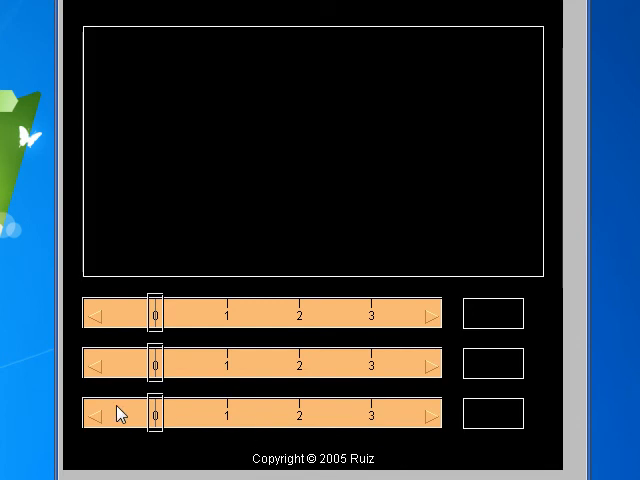
mouse_move(160, 422)
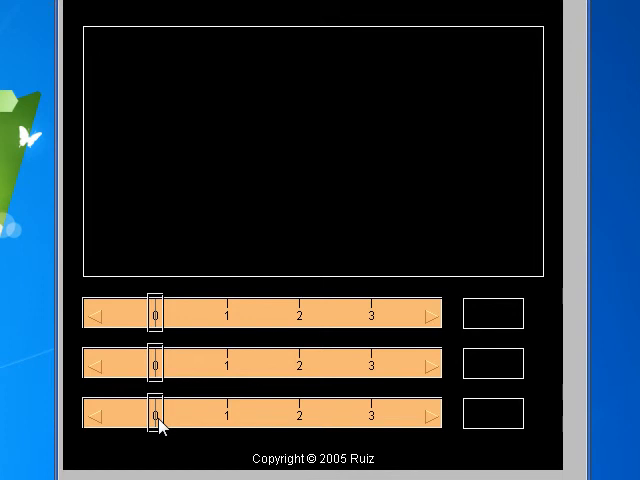
drag(153, 413, 232, 413)
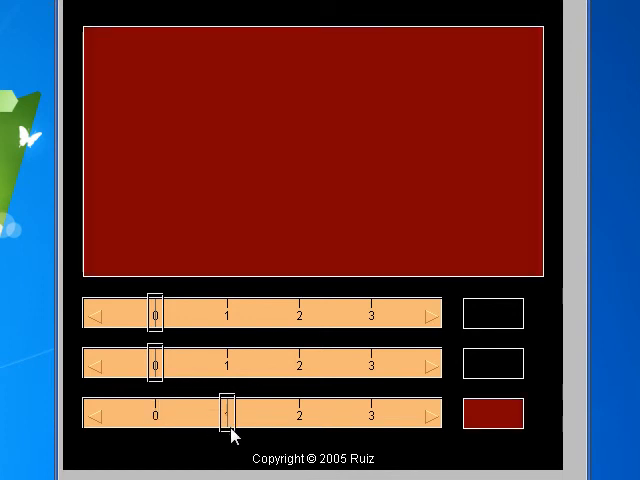
drag(227, 413, 300, 413)
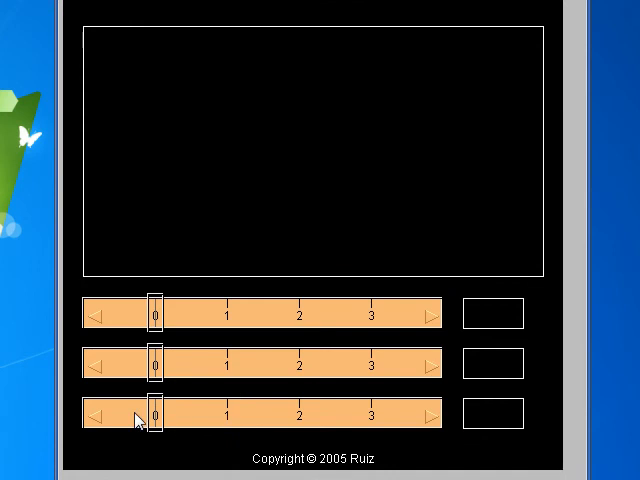
mouse_move(156, 430)
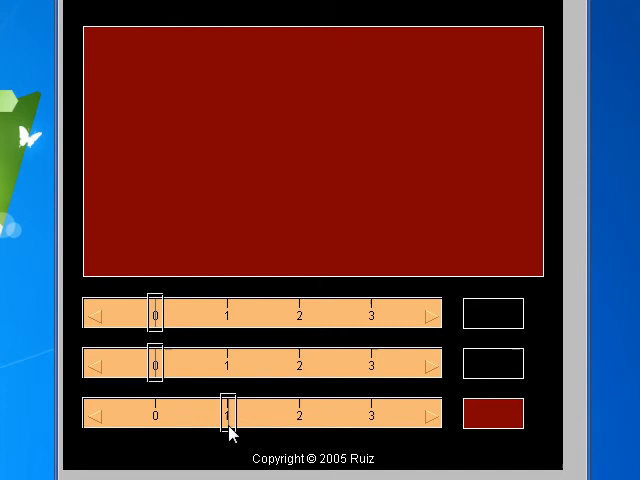
drag(228, 413, 303, 413)
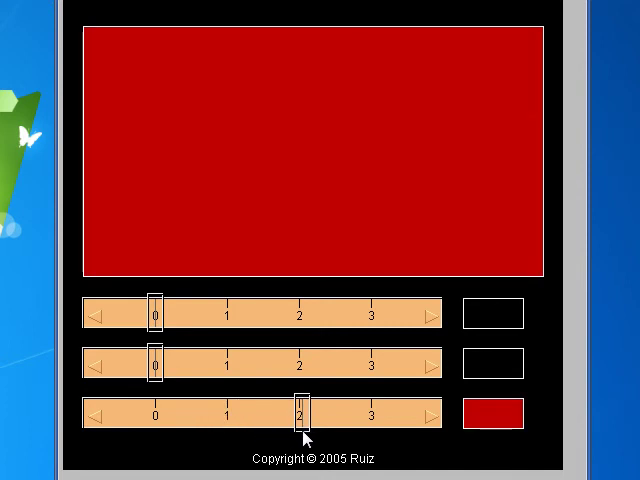
drag(305, 413, 370, 413)
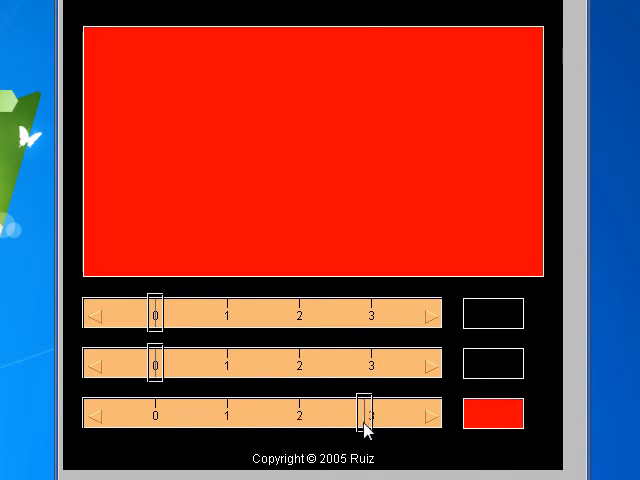
drag(362, 415, 225, 415)
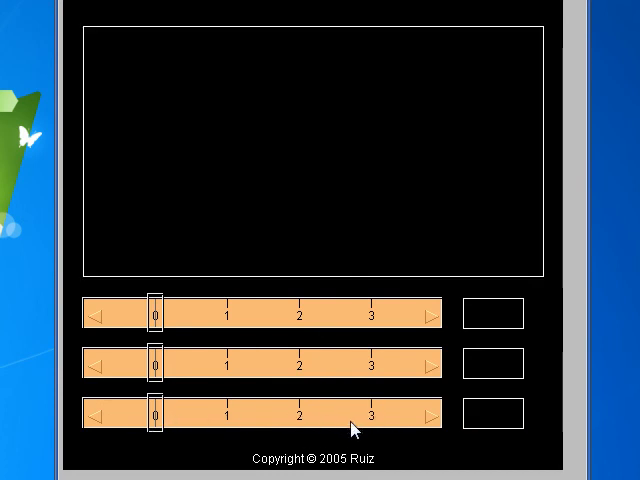
drag(155, 415, 185, 415)
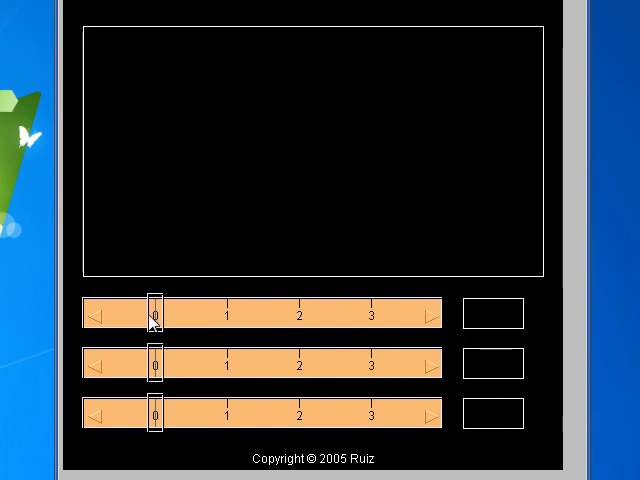
mouse_move(217, 423)
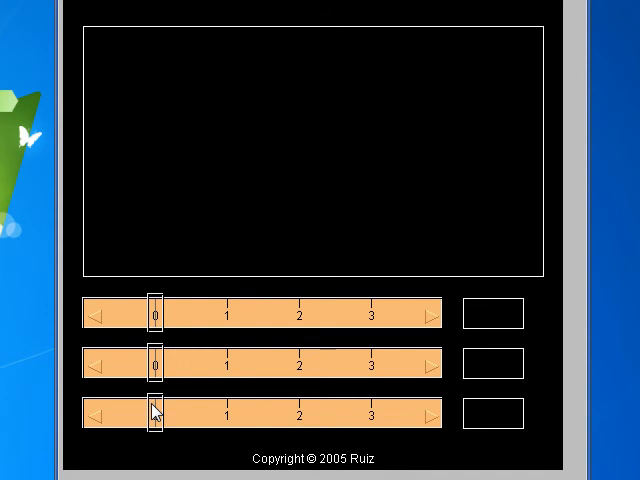
Raise red to full level 3, with green at 3 and blue at 0, for yellow
drag(155, 413, 370, 413)
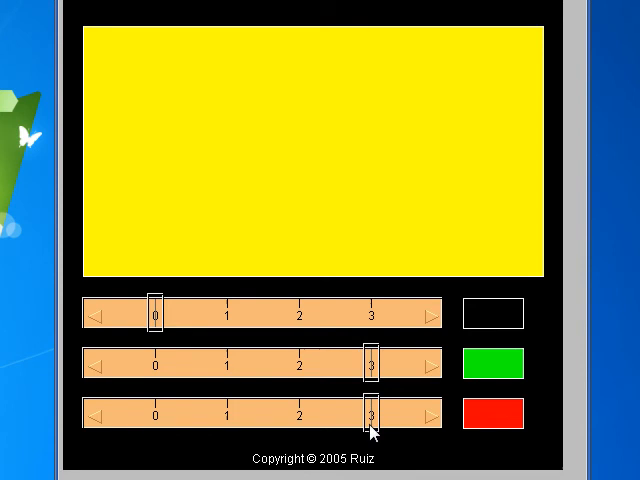
mouse_move(380, 374)
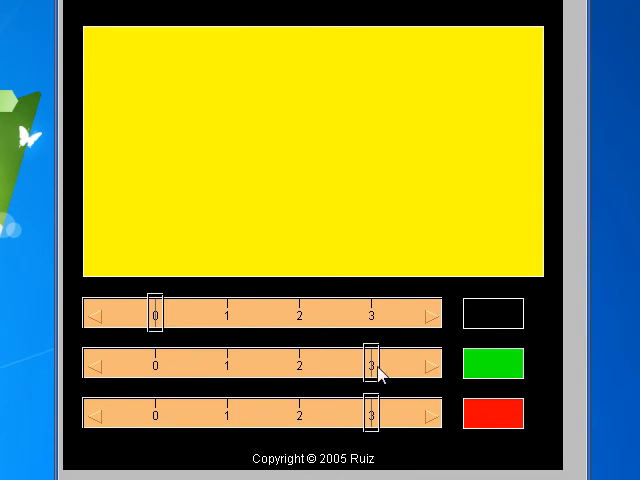
mouse_move(167, 330)
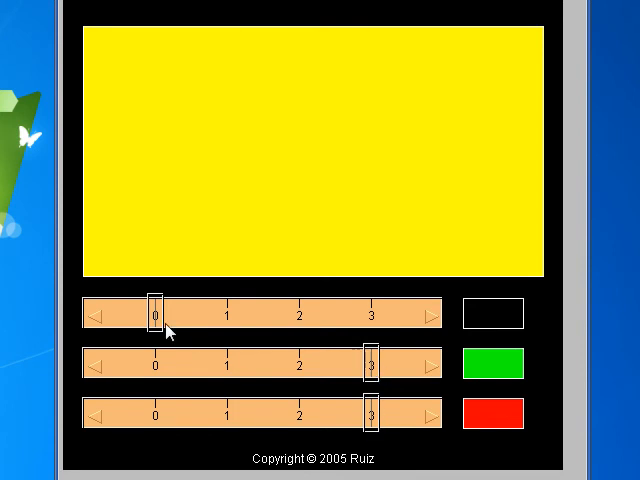
mouse_move(384, 382)
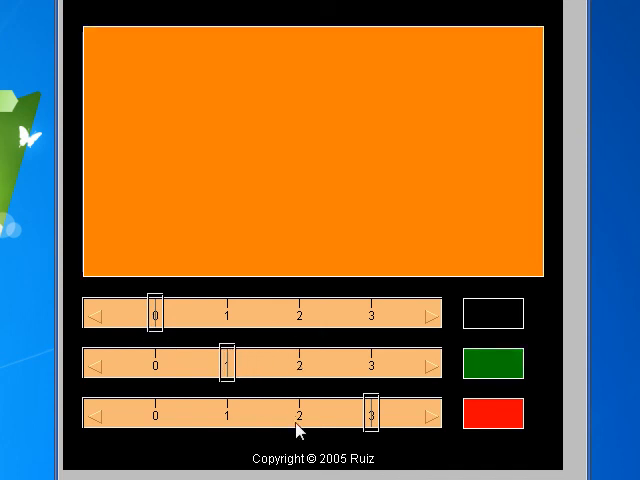
mouse_move(365, 416)
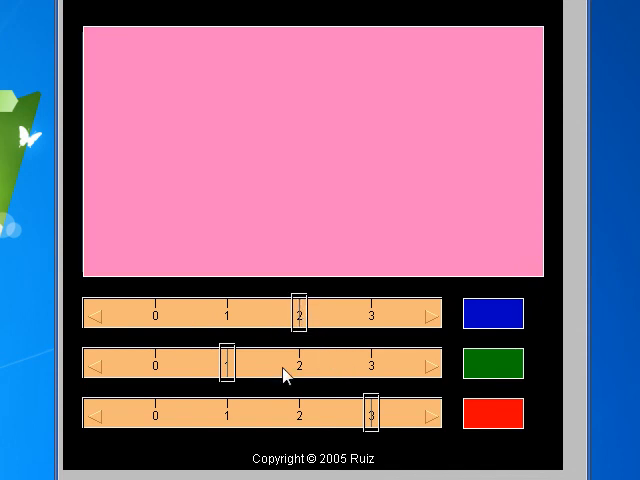
mouse_move(468, 371)
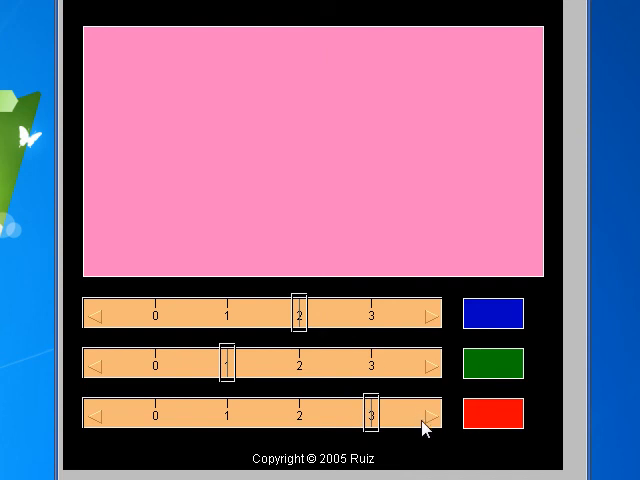
mouse_move(404, 439)
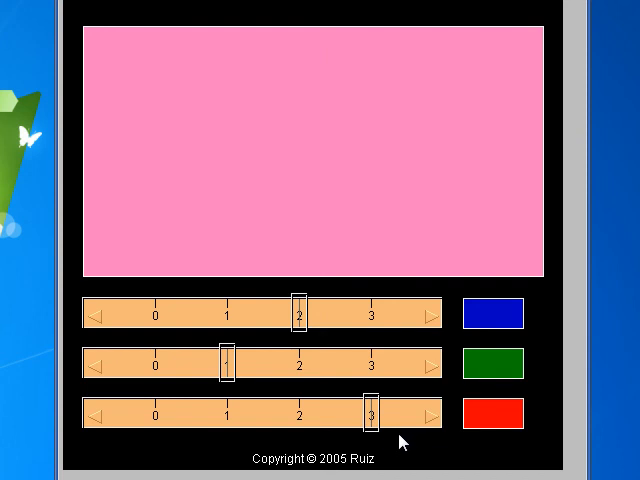
mouse_move(390, 439)
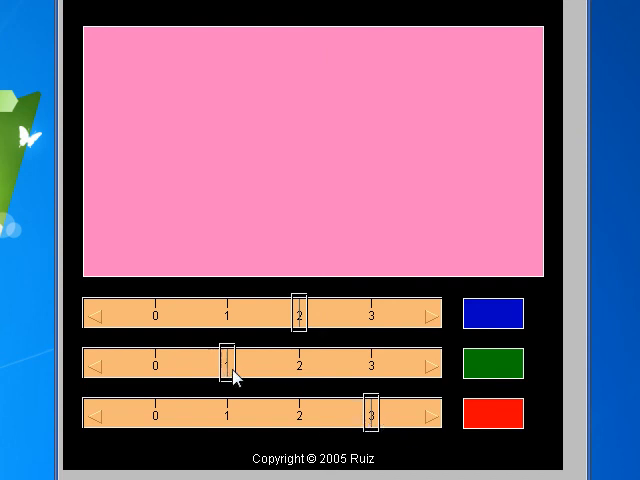
mouse_move(309, 338)
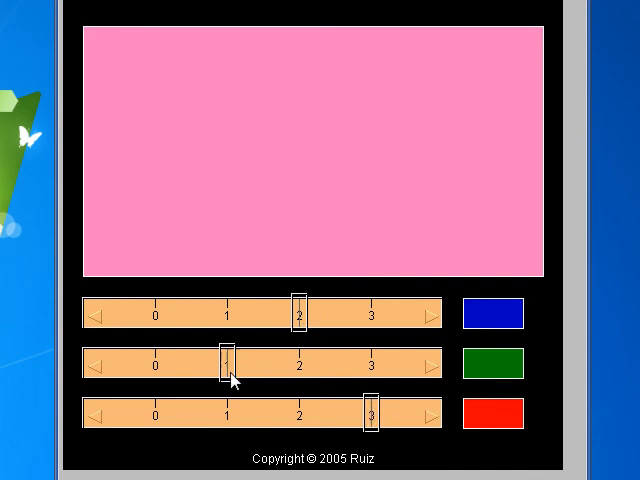
mouse_move(311, 331)
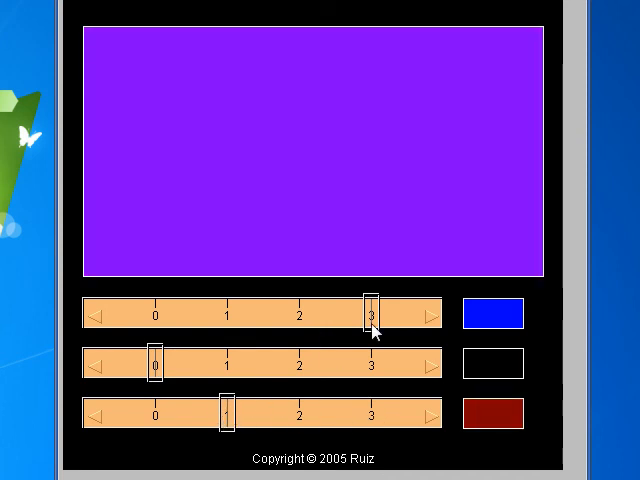
Mix bright red, then set blue 3, green 2 and red 1 for light sky blue
drag(372, 315, 301, 315)
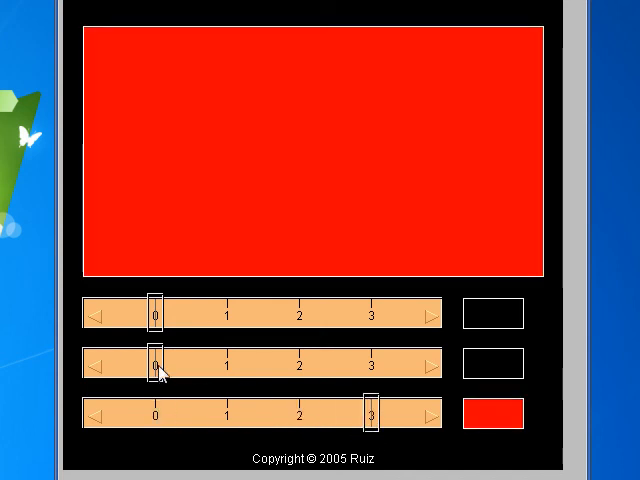
drag(155, 362, 300, 362)
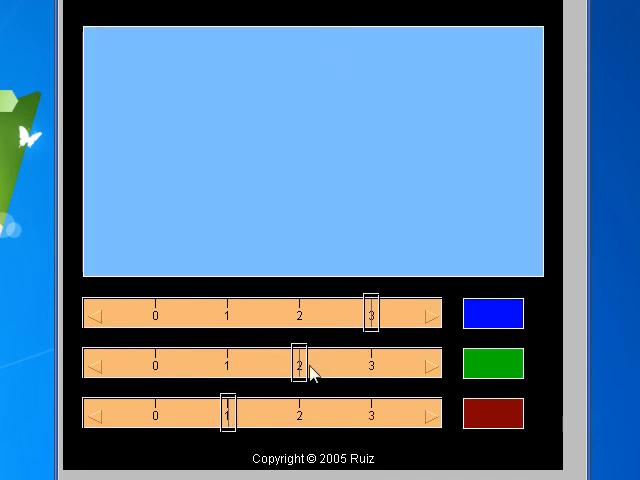
mouse_move(407, 386)
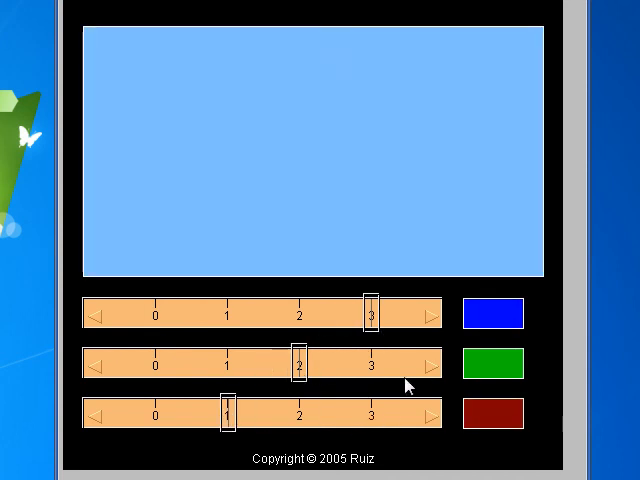